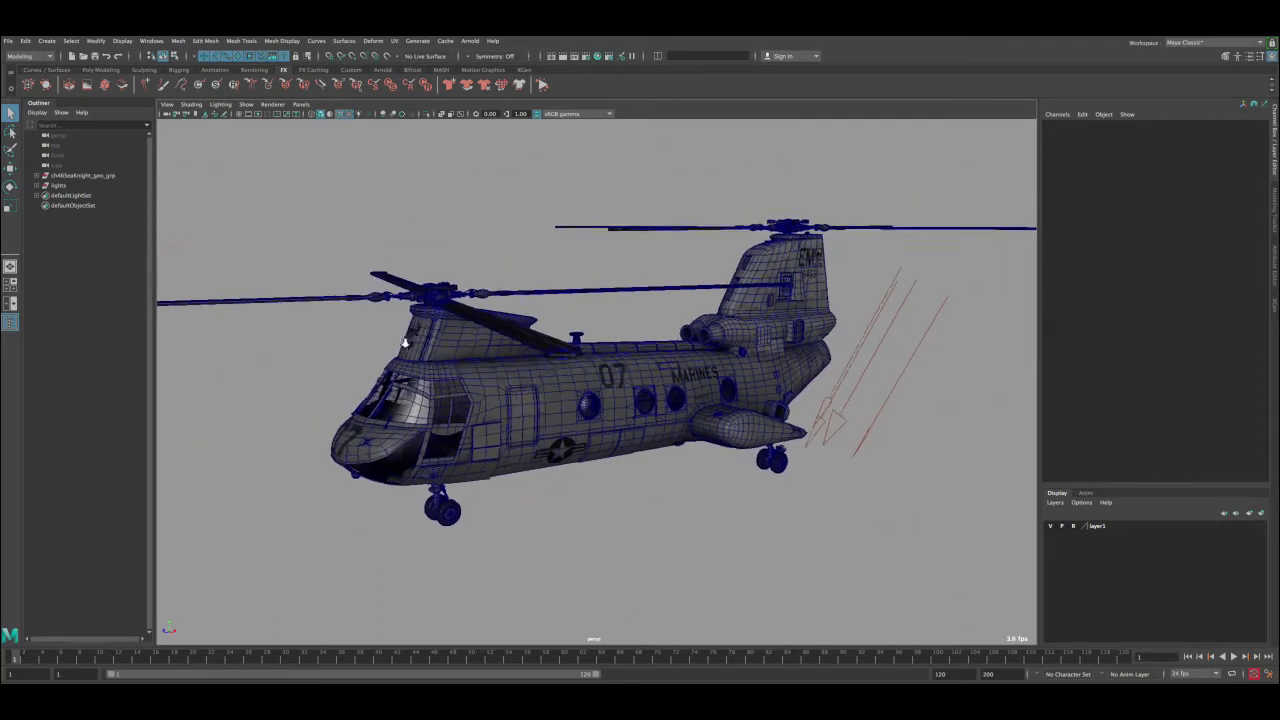
Disable Wireframe on Shaded in the viewport Shading menu for the helicopter
click(190, 104)
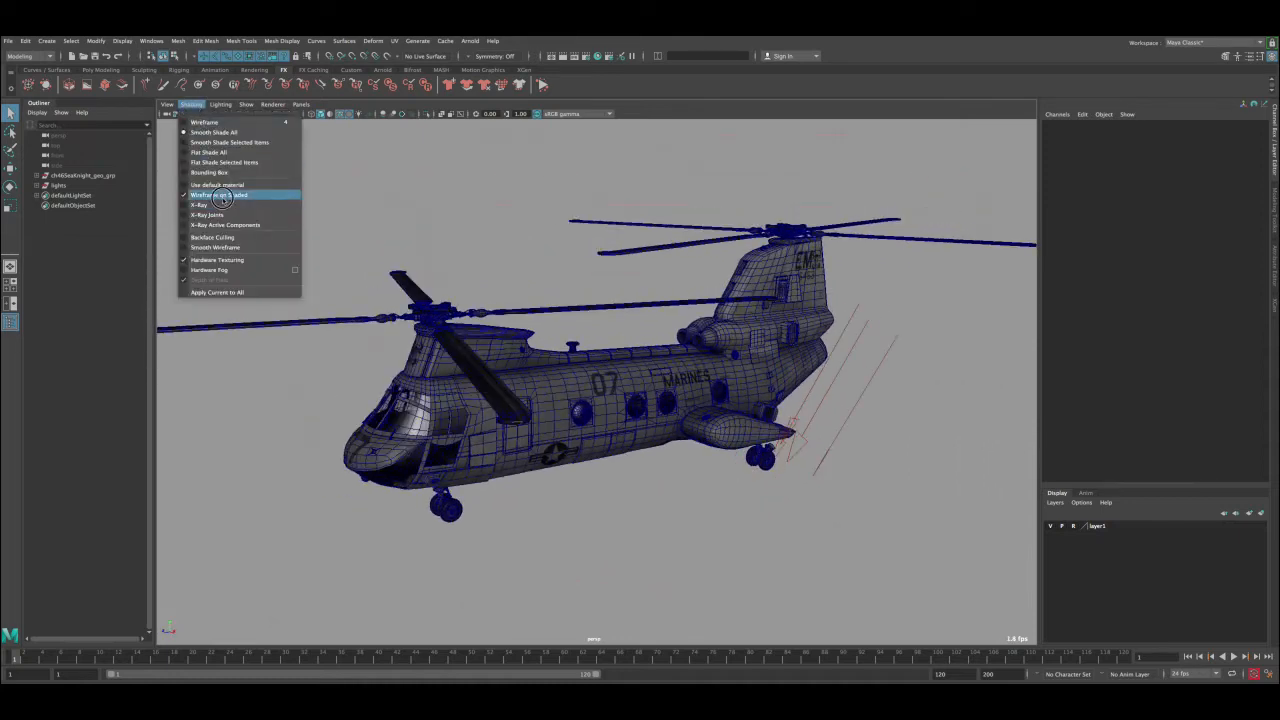
click(218, 194)
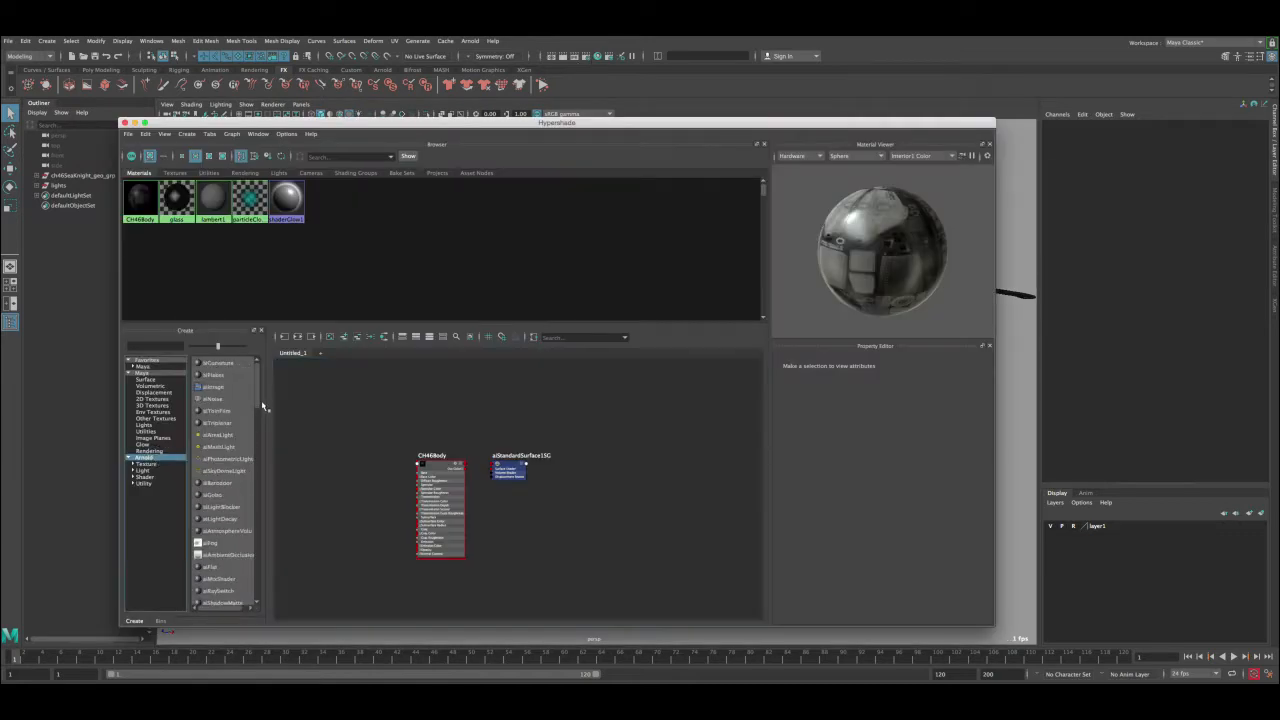
mouse_move(268, 404)
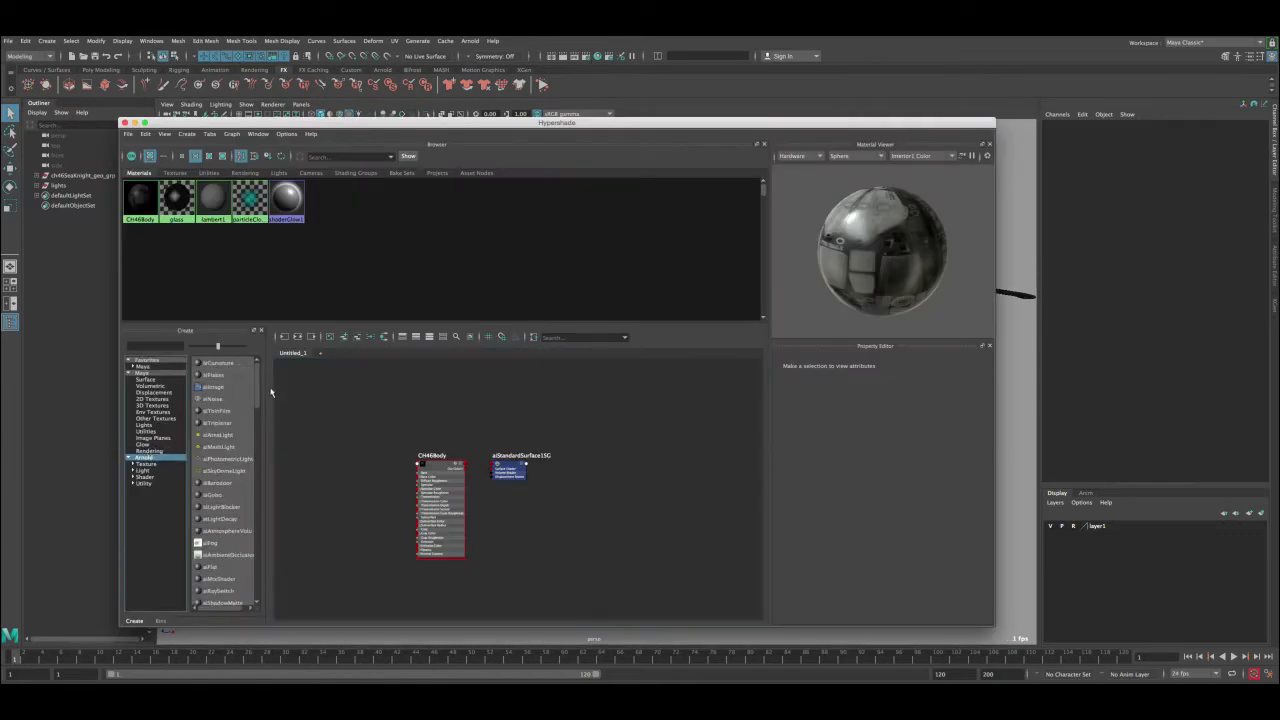
Create a new aiWireframe shader node from the Arnold list in Hypershade
scroll(down, 3)
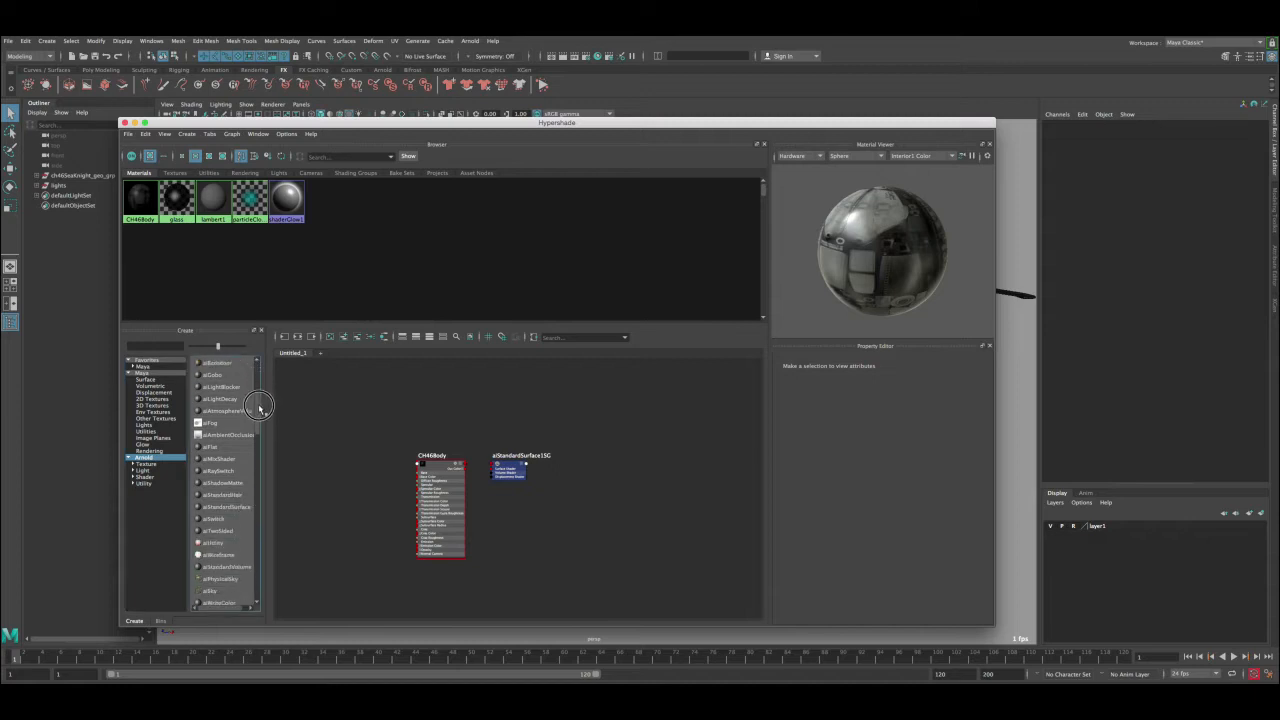
scroll(down, 3)
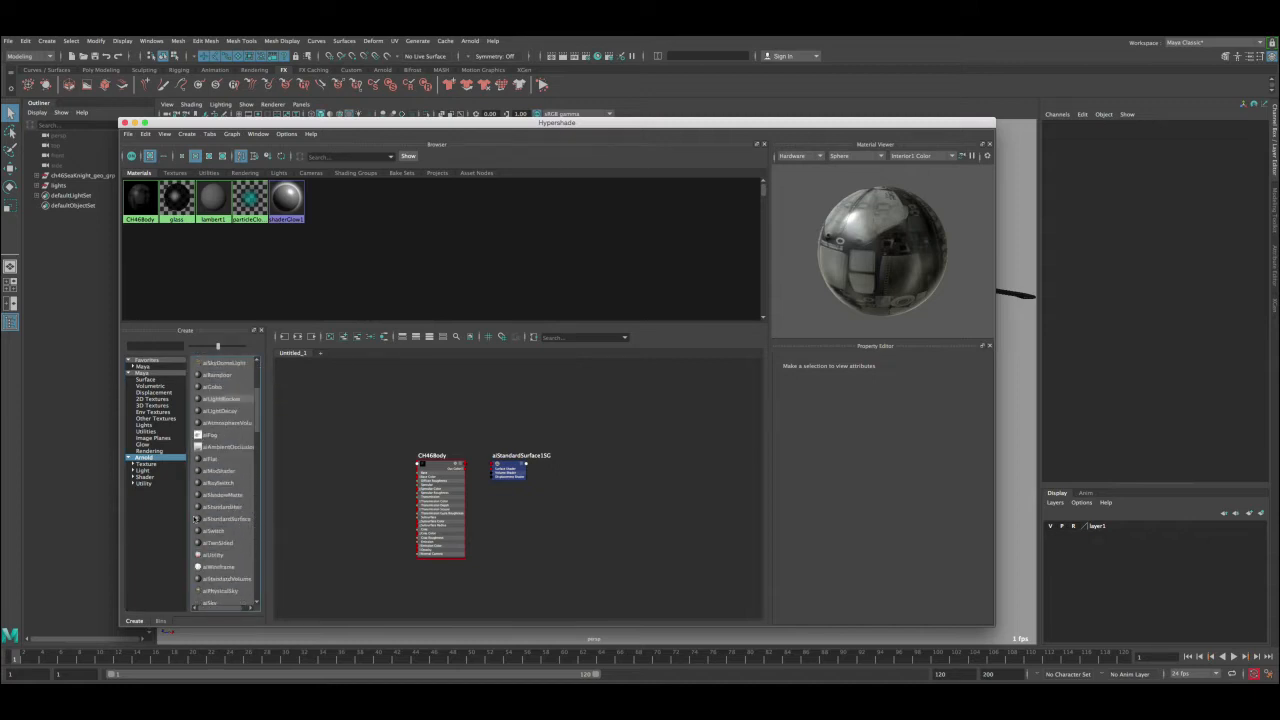
click(218, 566)
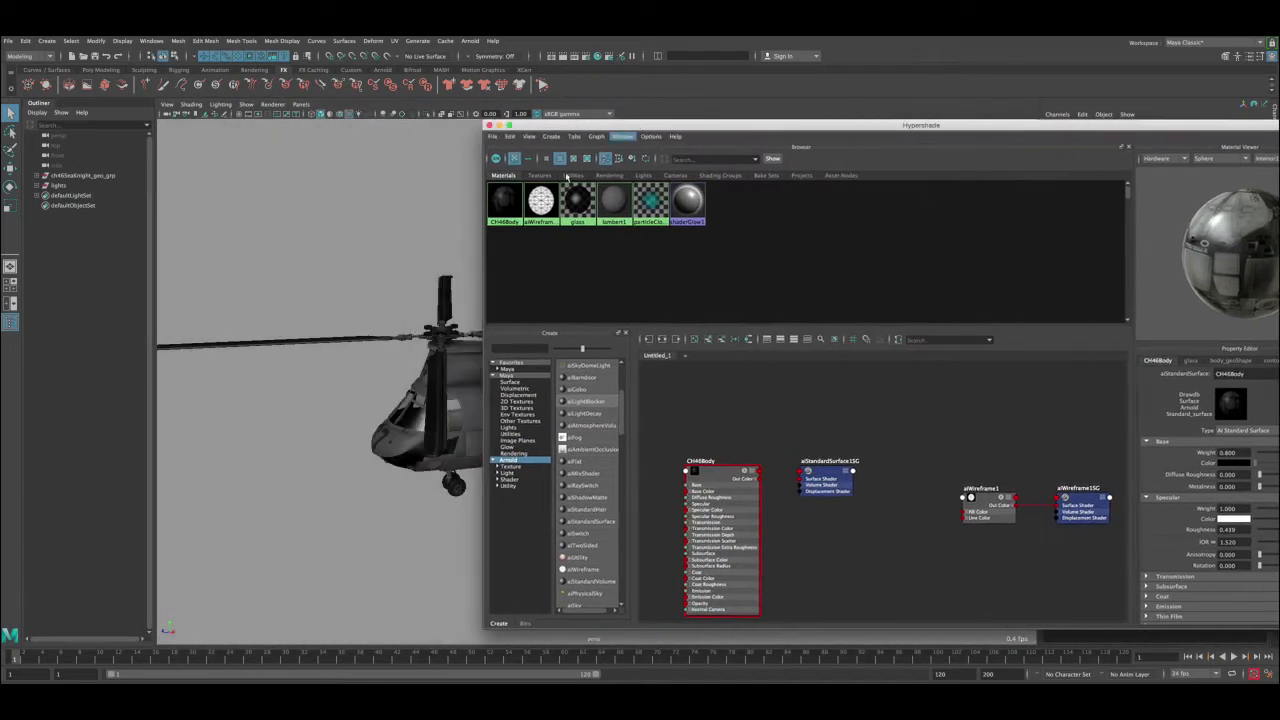
Assign the existing aiWireframe1 material to the helicopter from its marking menu
right_click(504, 200)
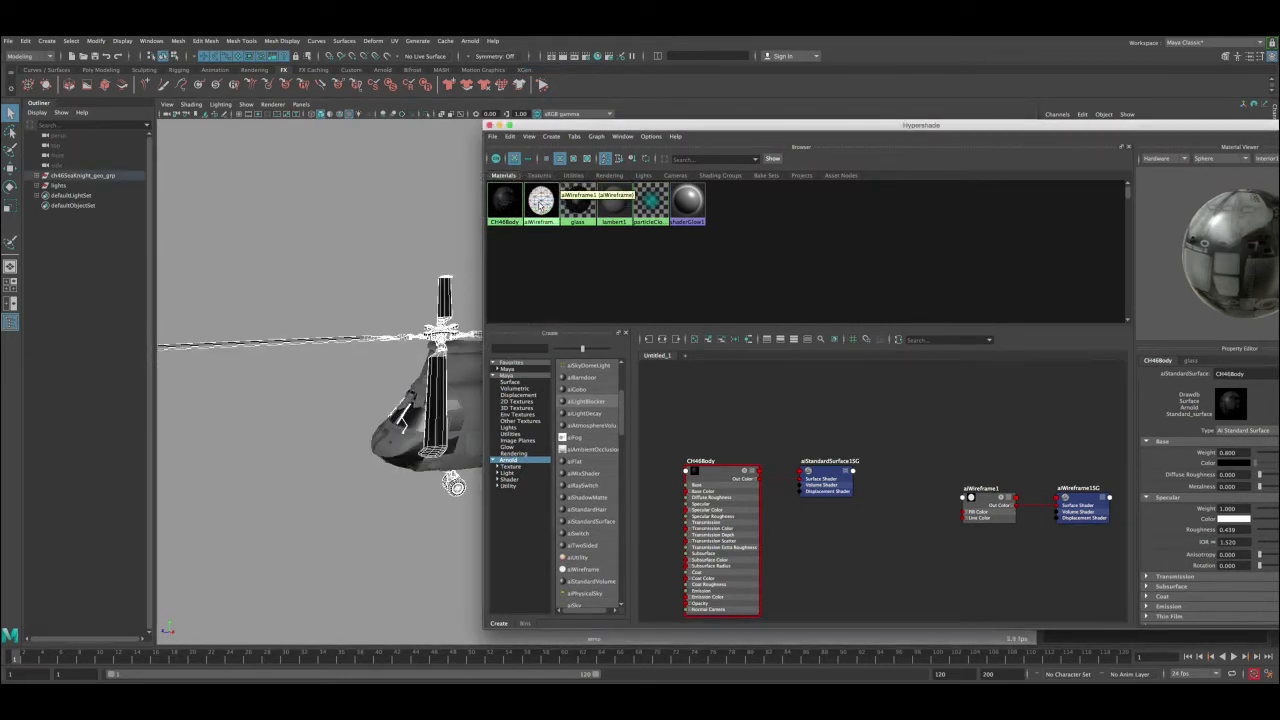
right_click(980, 500)
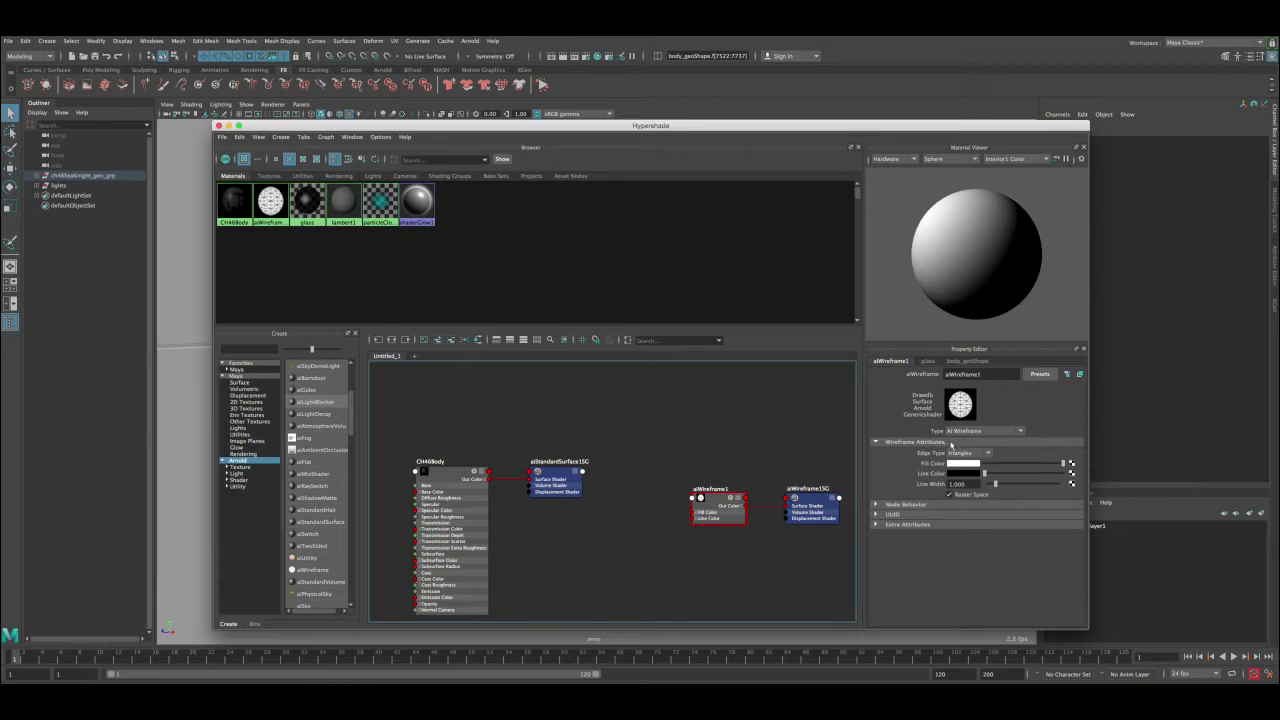
mouse_move(896, 450)
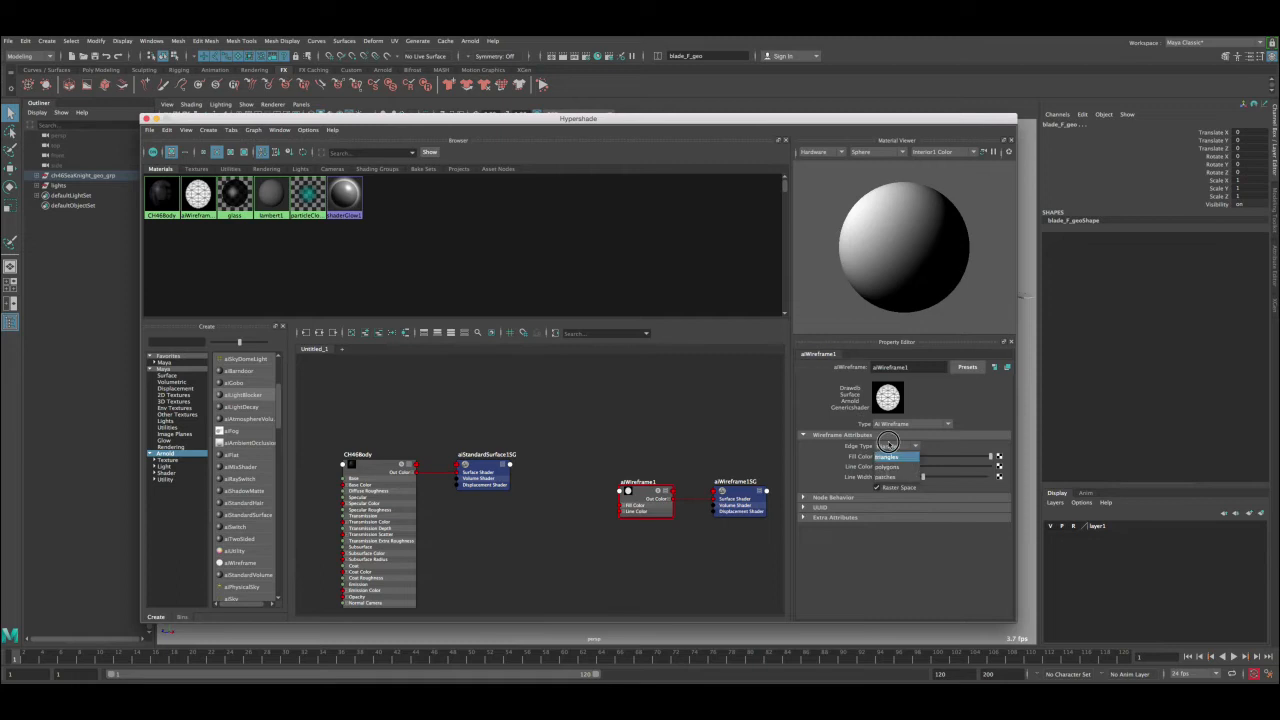
Change aiWireframe1's Edge Type so it draws a different kind of mesh edge
click(890, 446)
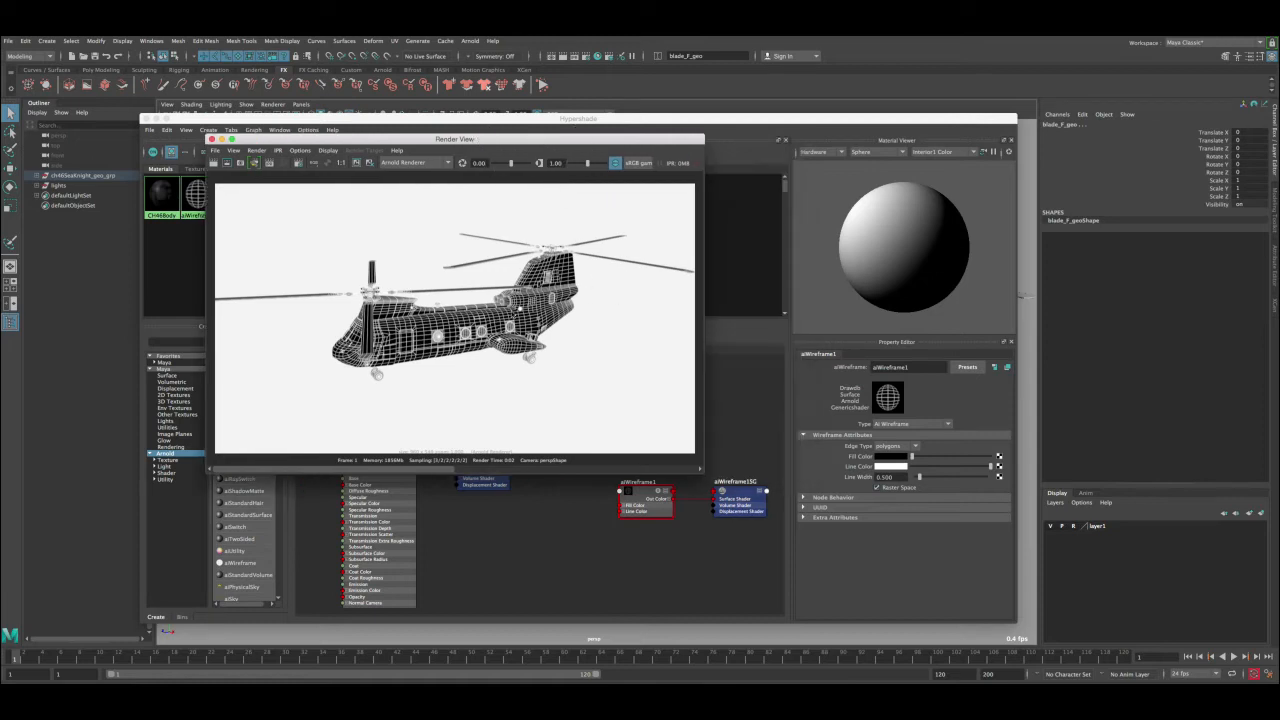
mouse_move(836, 476)
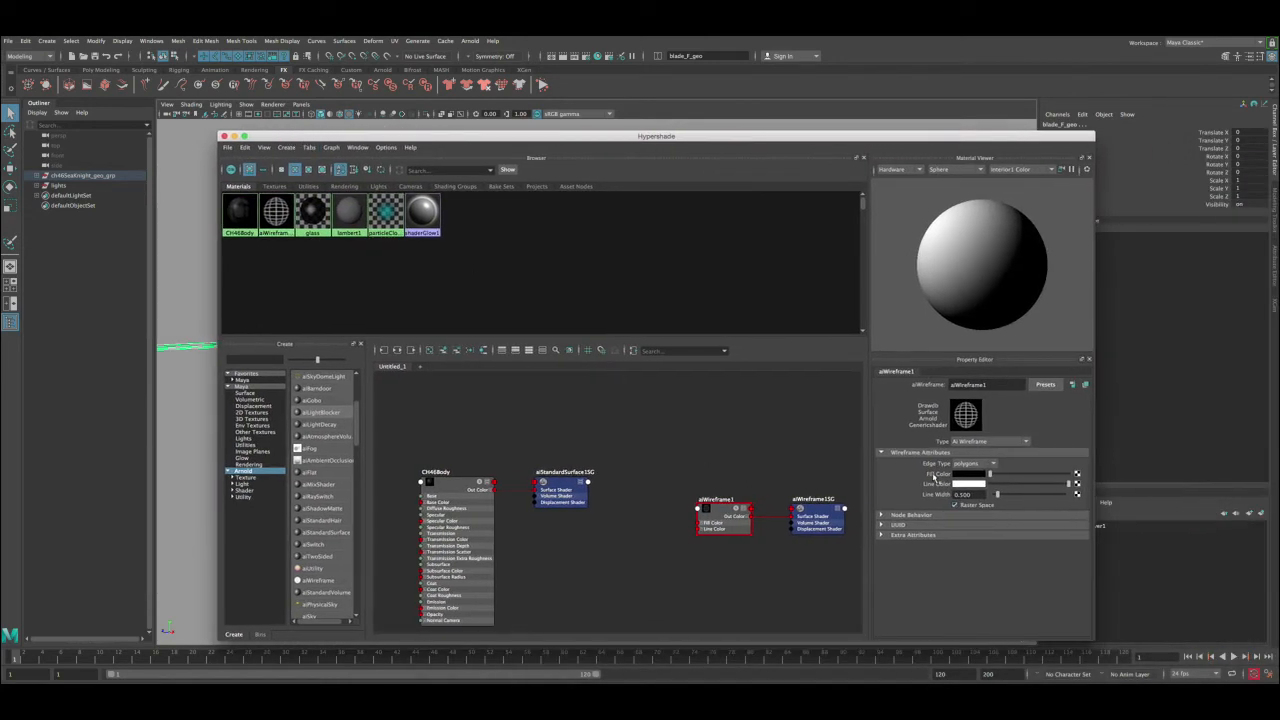
Connect the body file texture to aiWireframe1's Fill Color
click(274, 188)
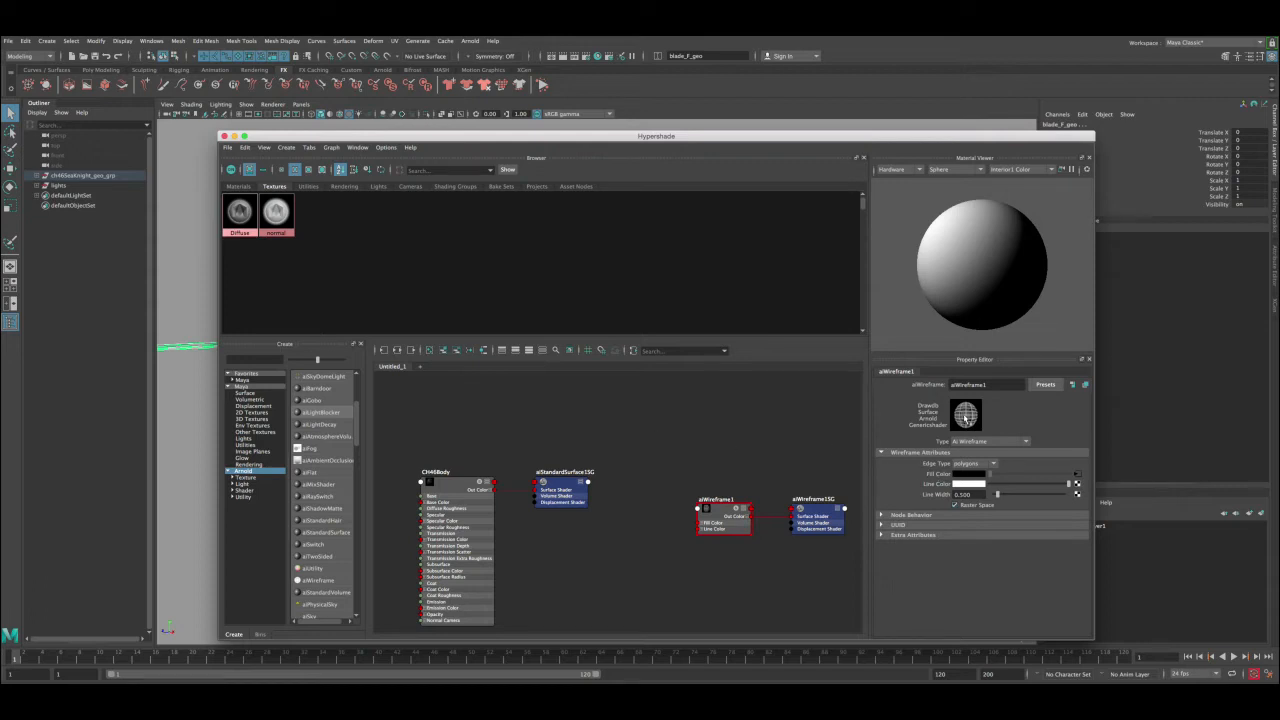
mouse_move(970, 420)
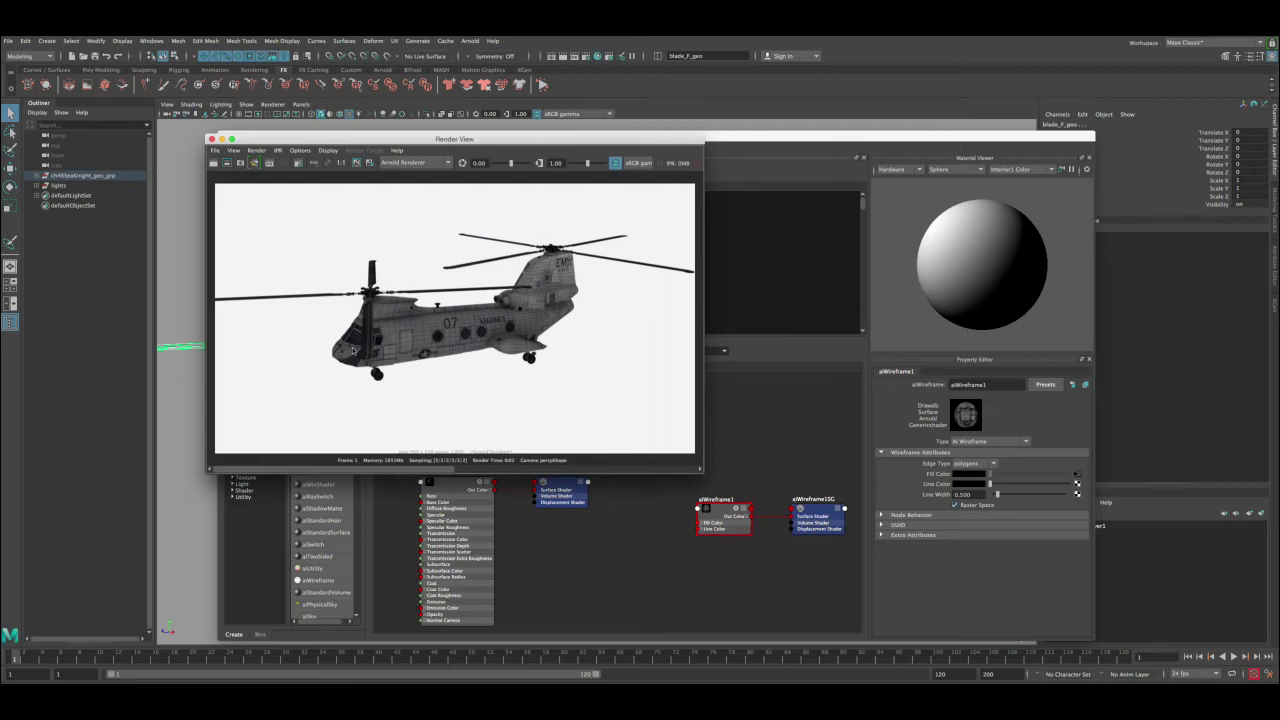
mouse_move(442, 344)
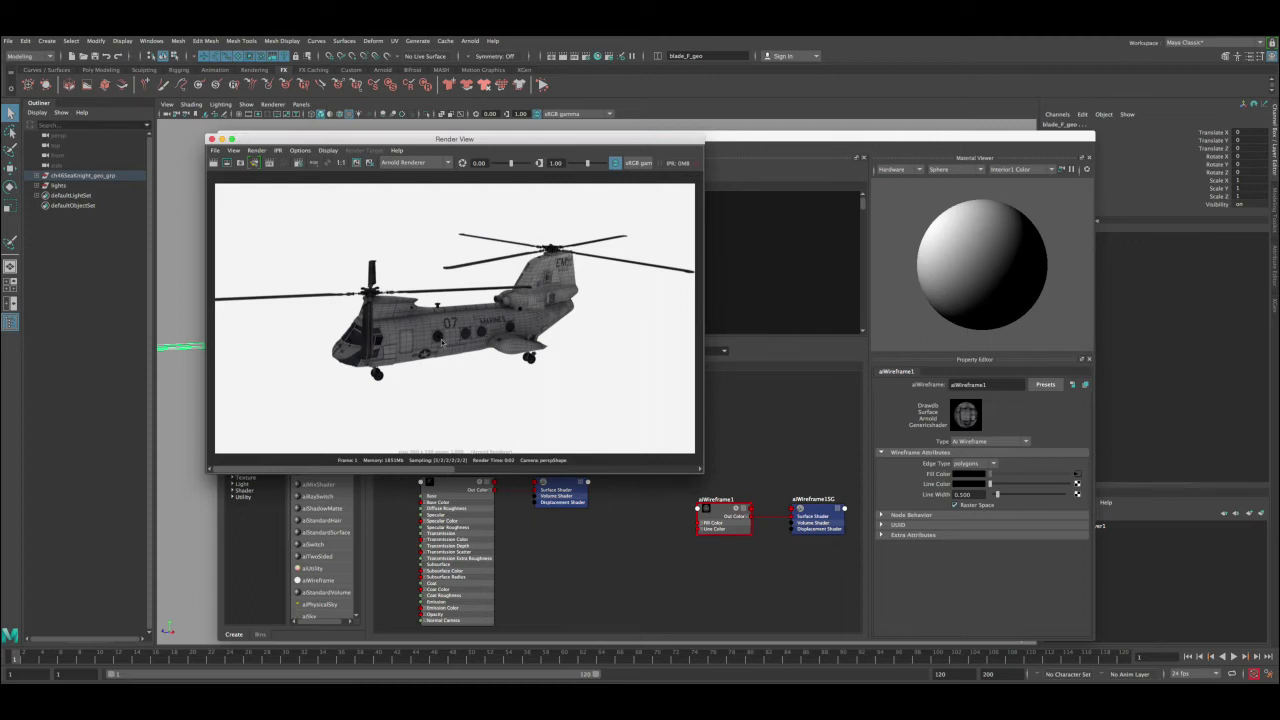
mouse_move(540, 372)
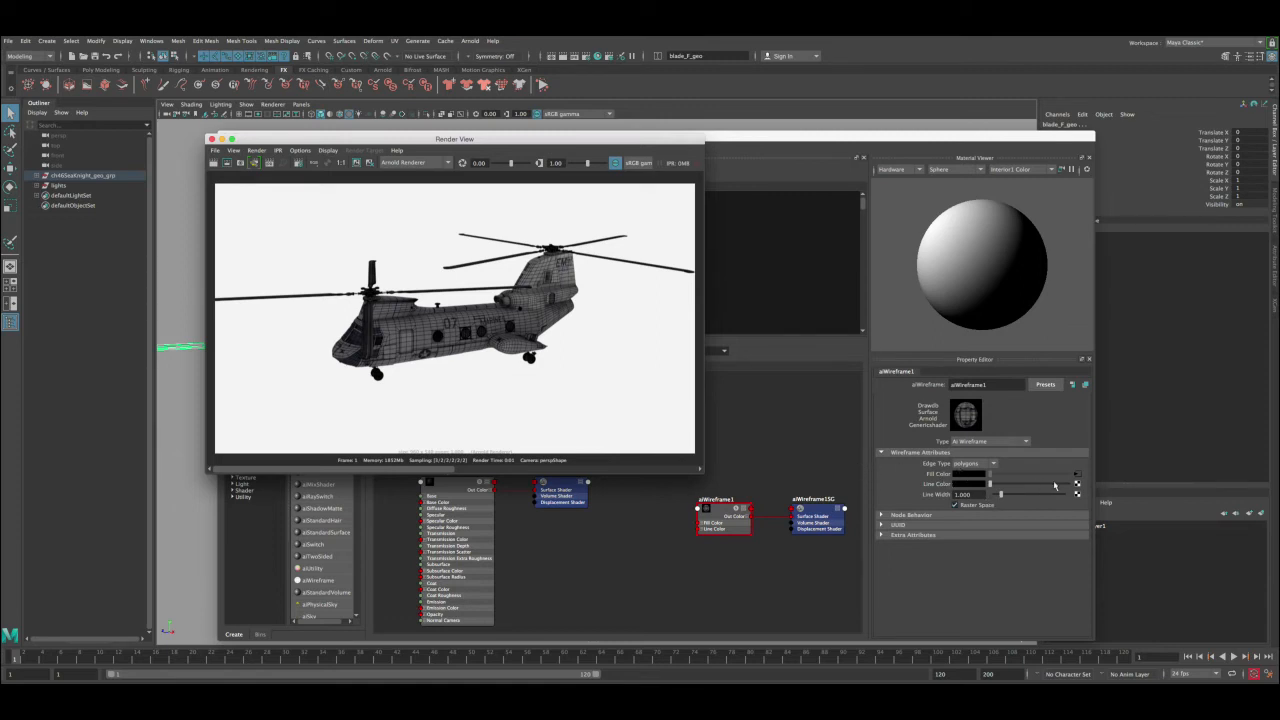
mouse_move(676, 428)
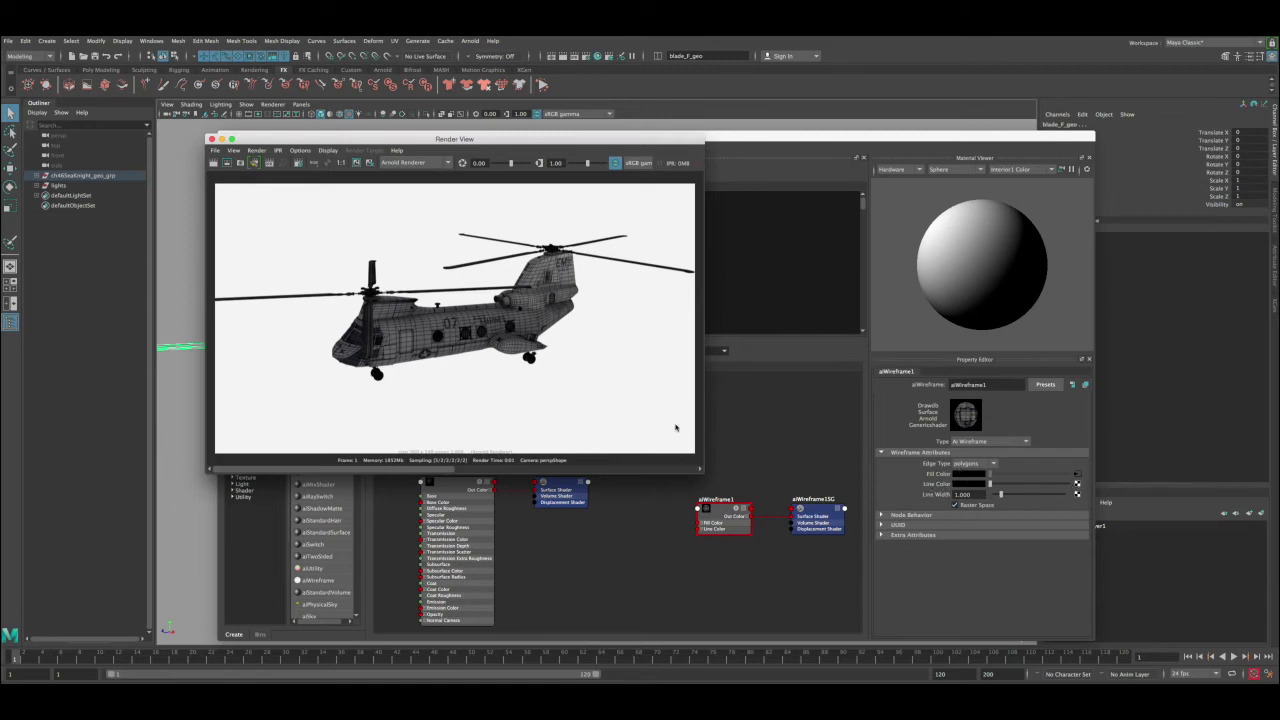
mouse_move(240, 182)
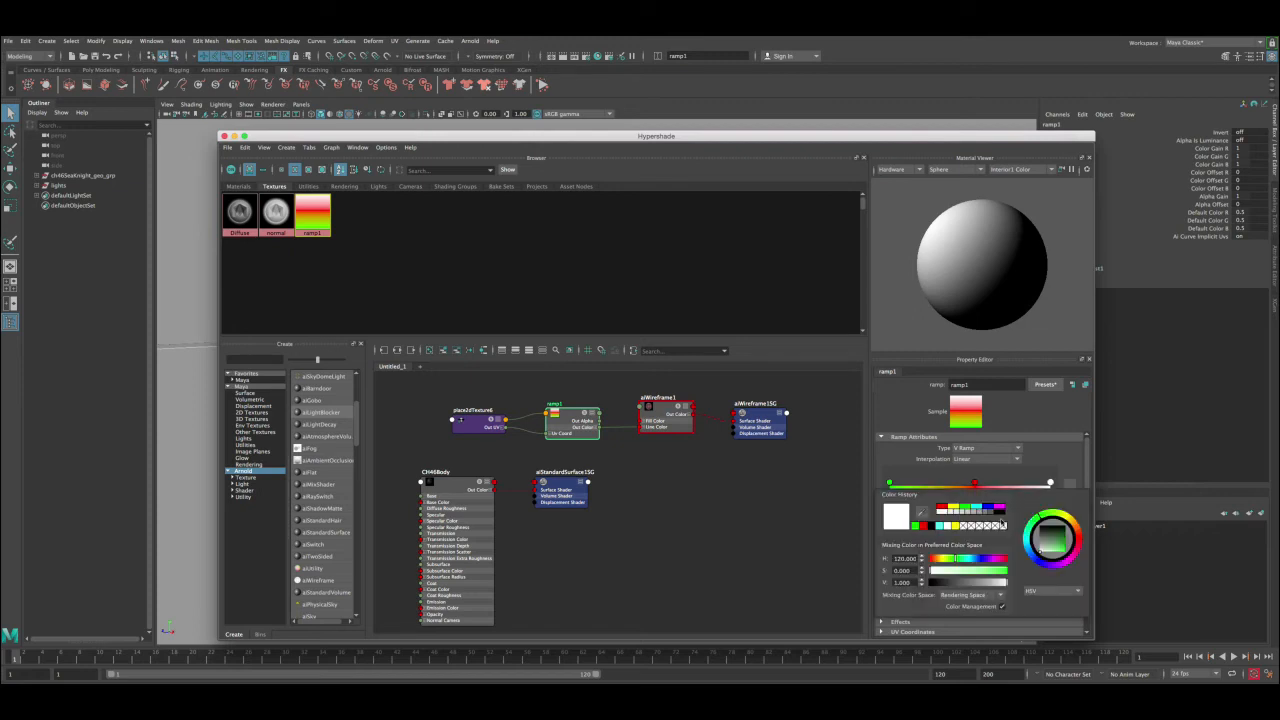
Set a colour entry on the ramp driving aiWireframe1's Line Color
click(1050, 540)
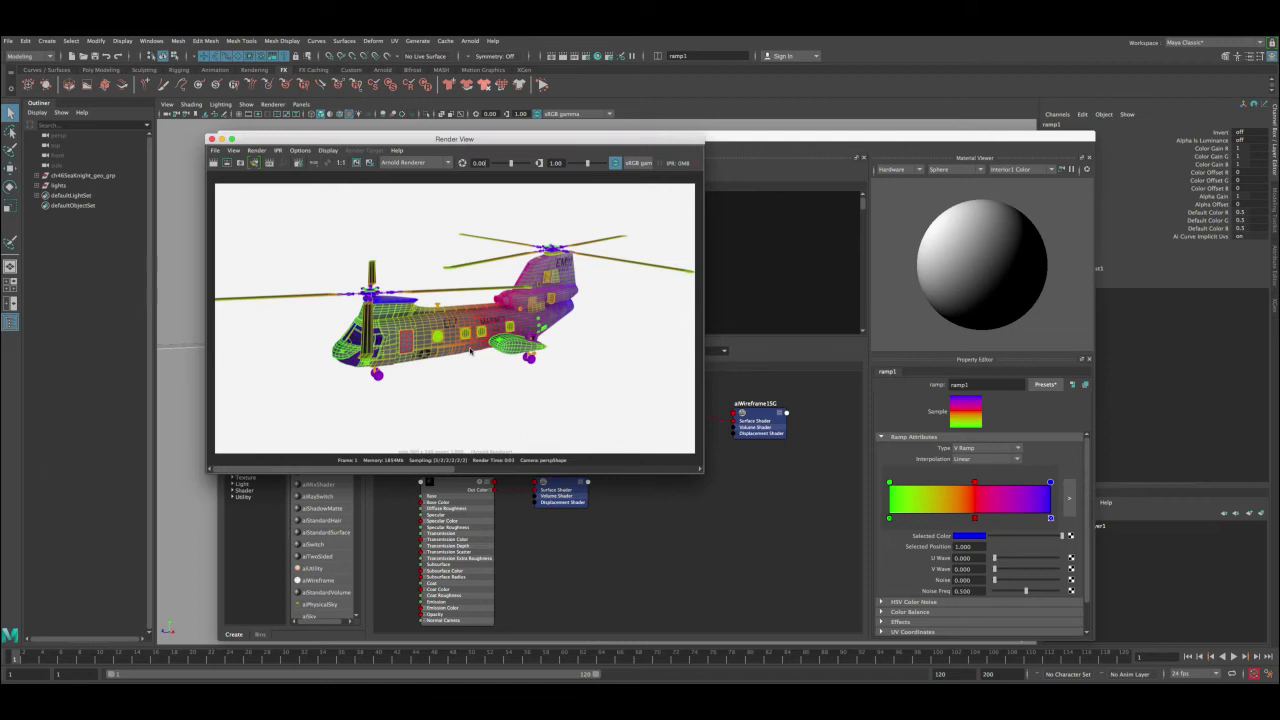
mouse_move(484, 376)
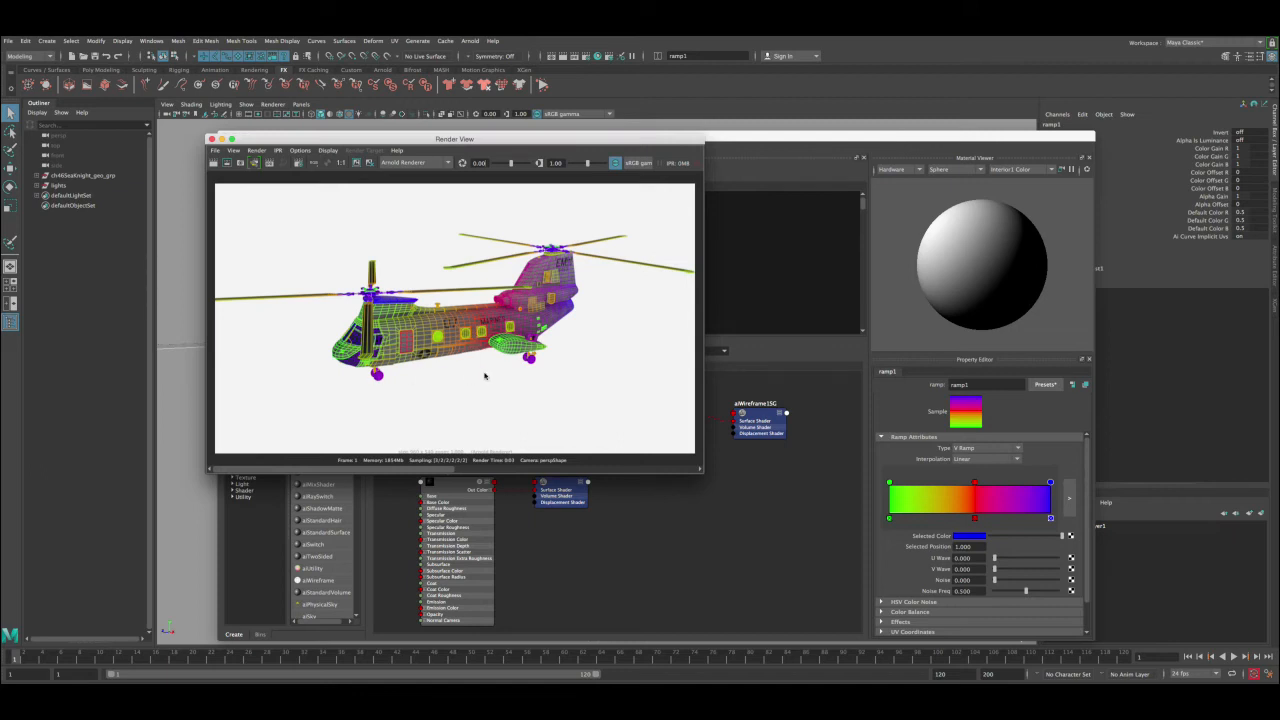
mouse_move(532, 334)
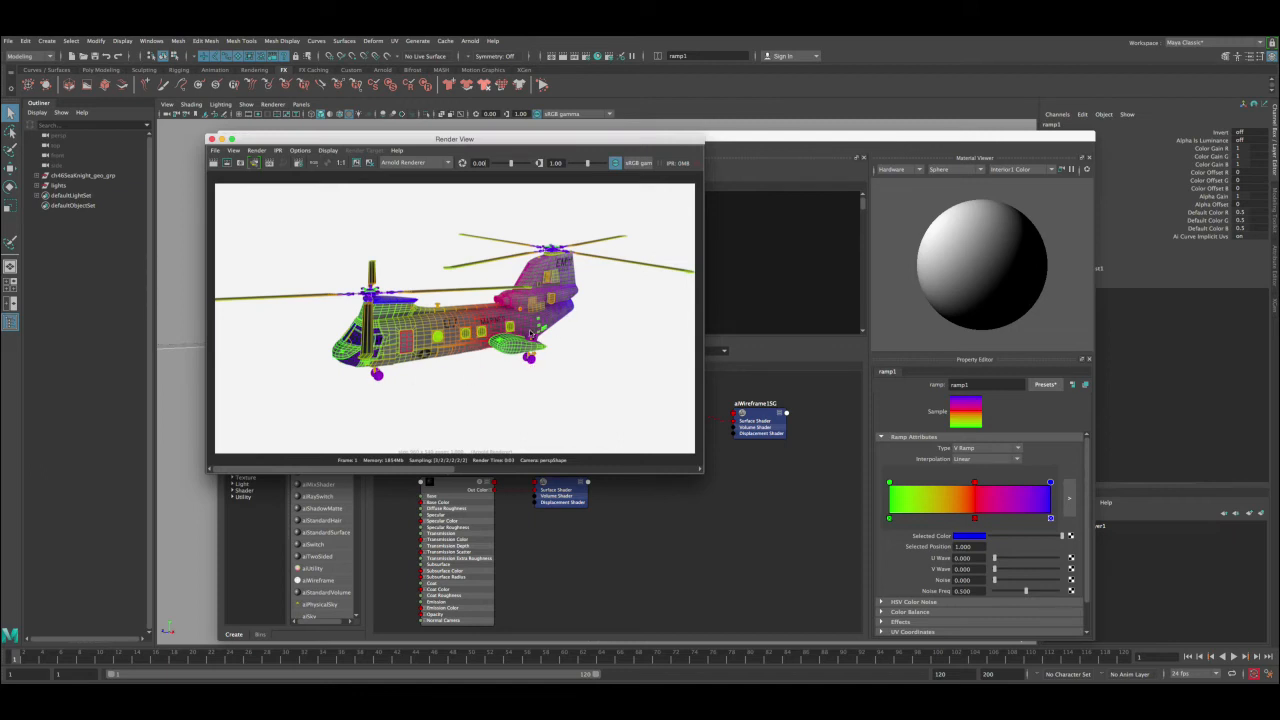
mouse_move(556, 368)
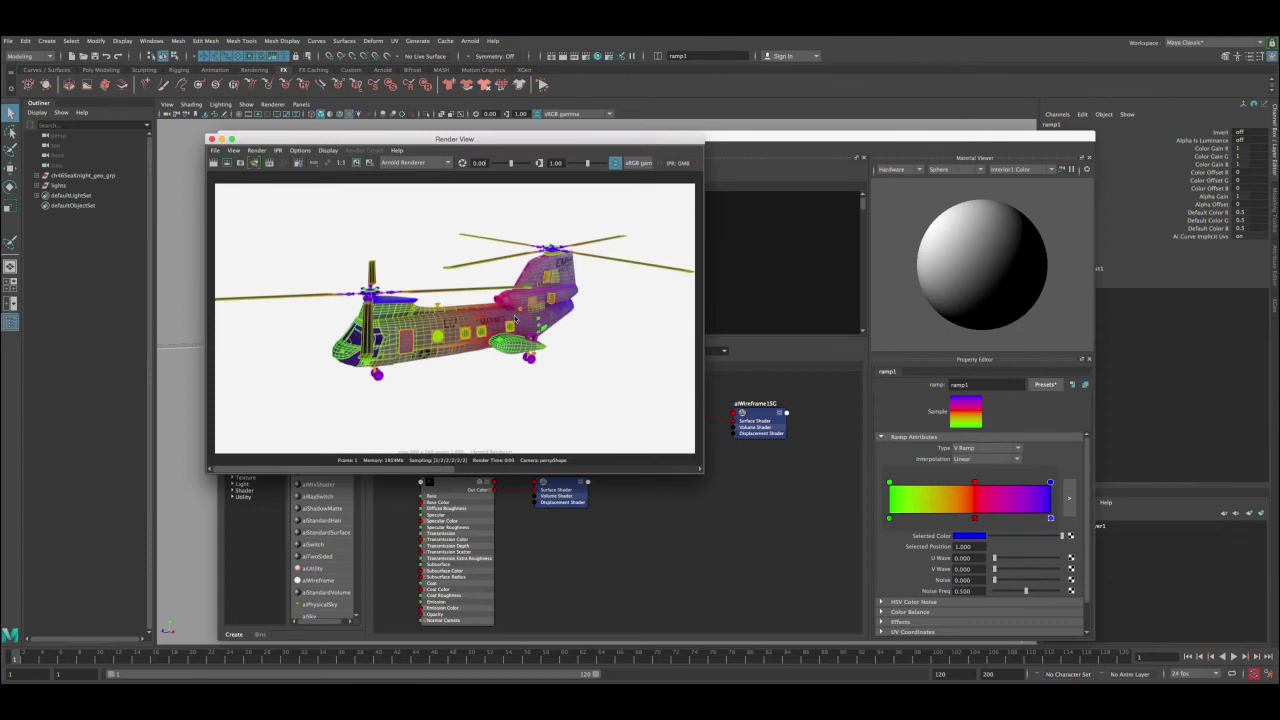
mouse_move(480, 140)
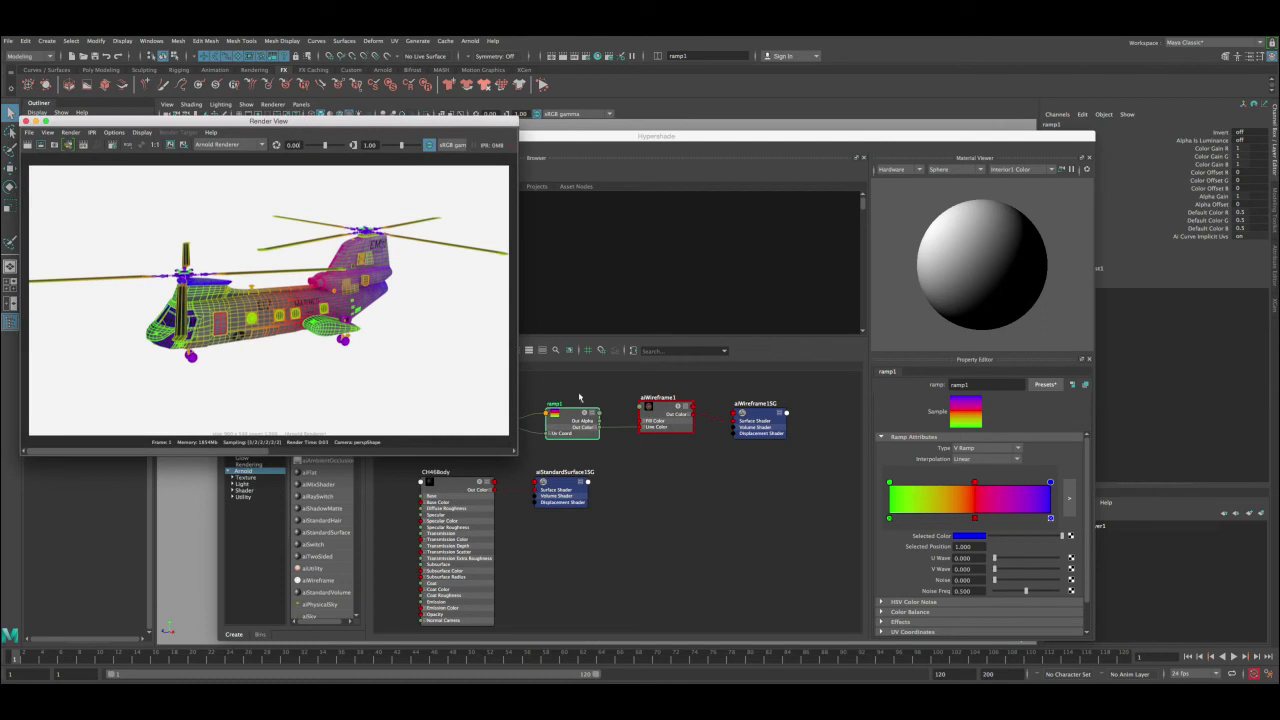
Adjust aiWireframe1's line colour settings and re-render the helicopter in Render View
click(664, 404)
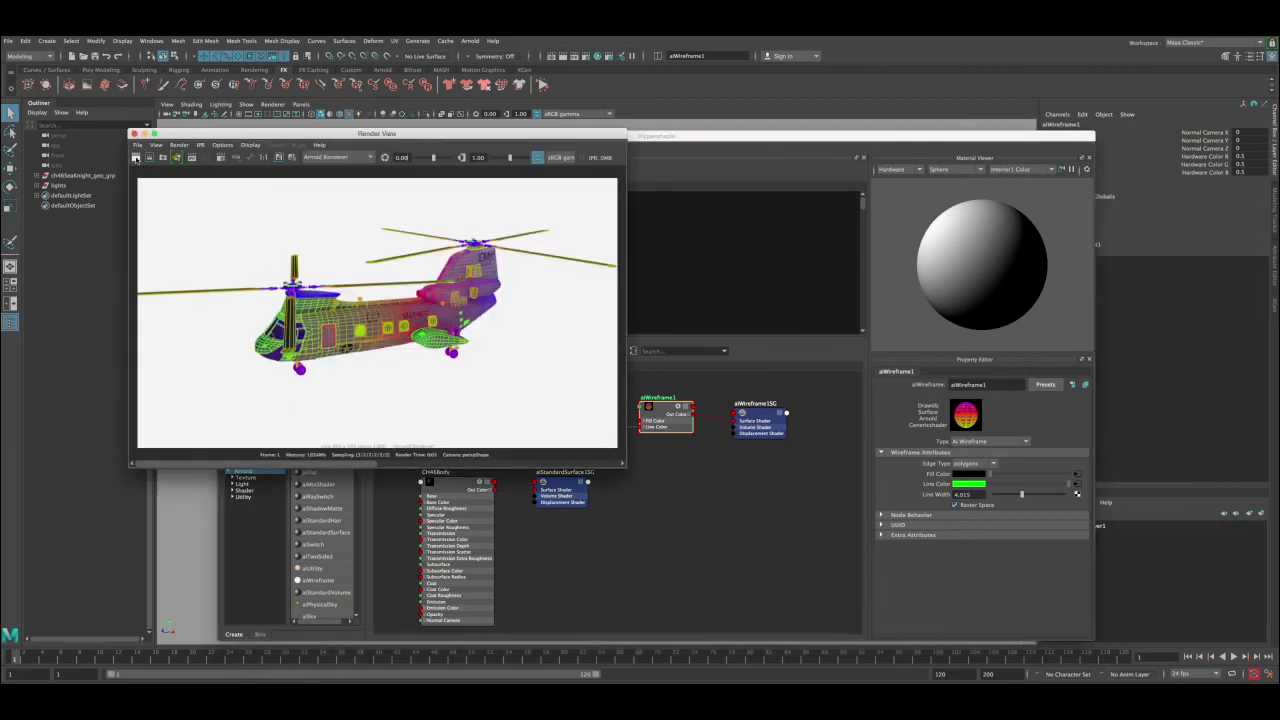
click(134, 156)
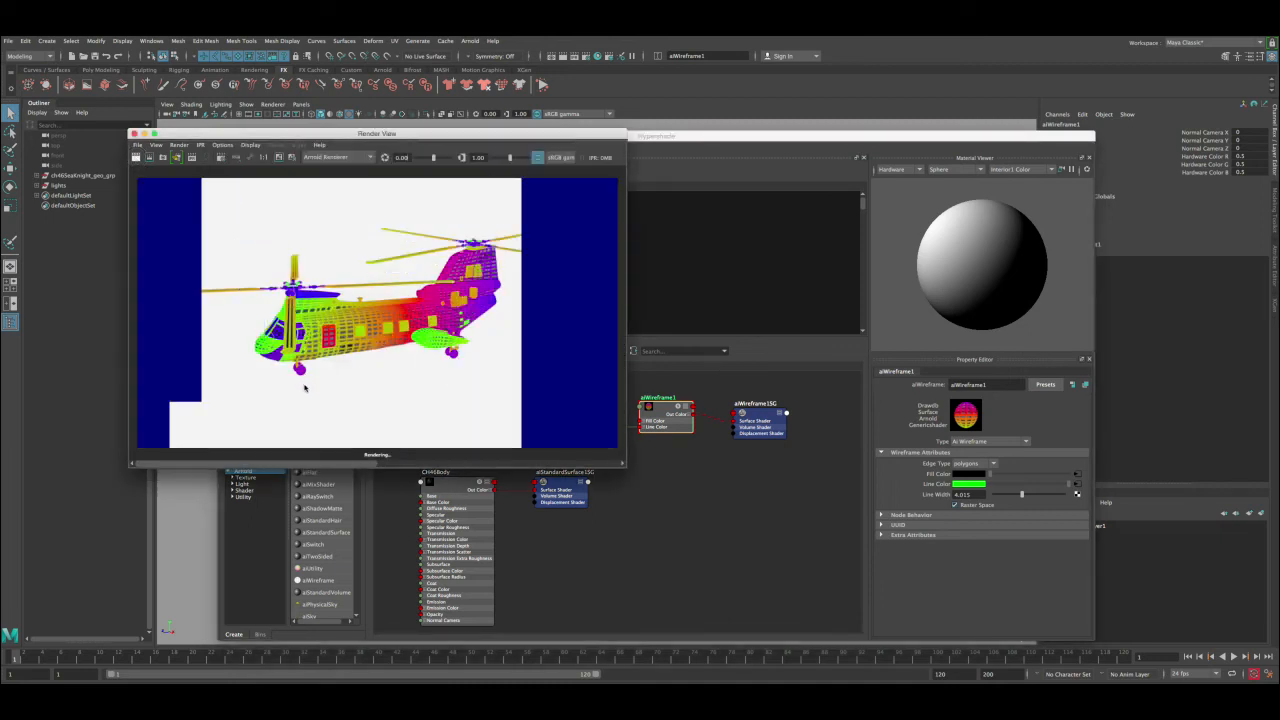